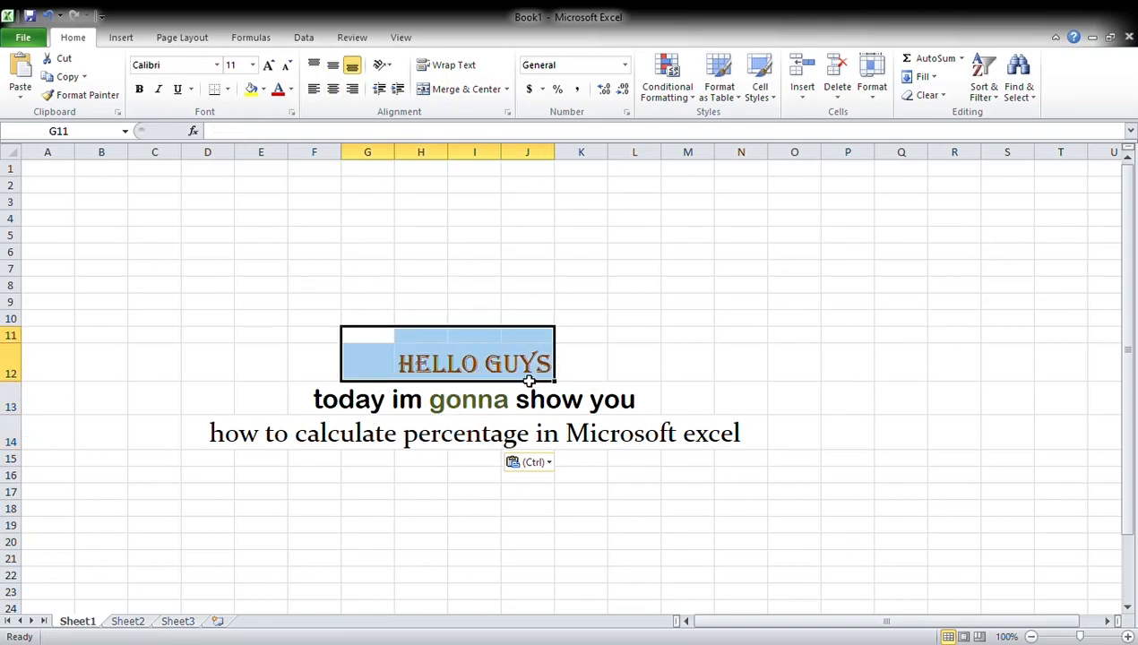
# Select the intro greeting text in the middle of the sheet to clear it
pyautogui.click(473, 398)
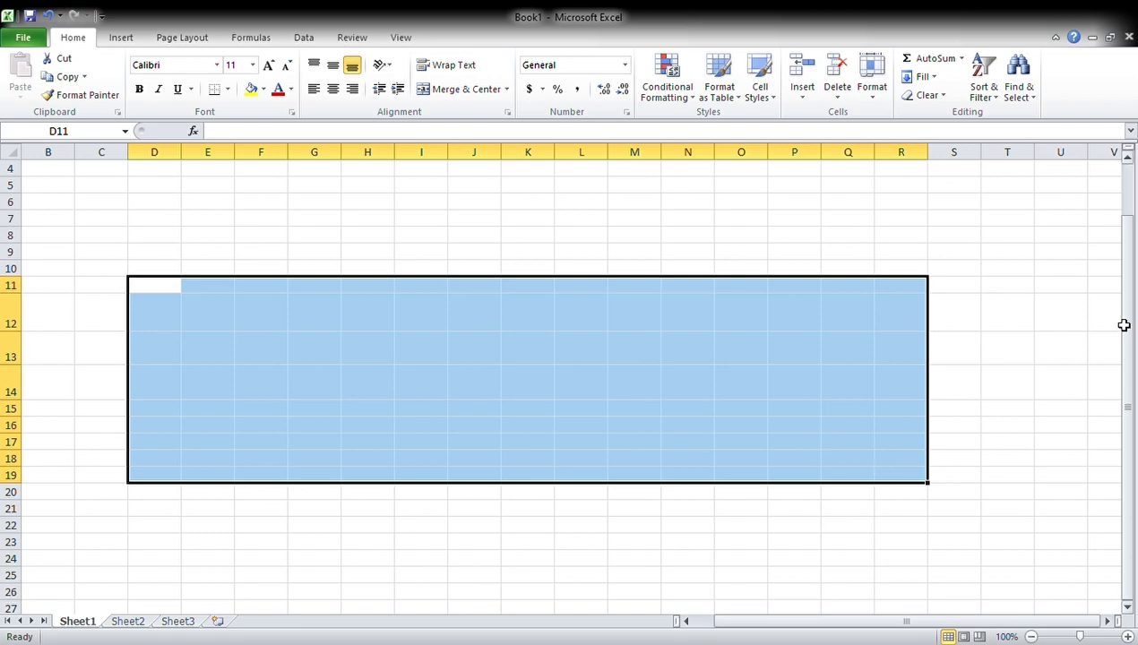
# Deselect the cleared area and go to the File menu to open the marks workbook
pyautogui.click(1007, 269)
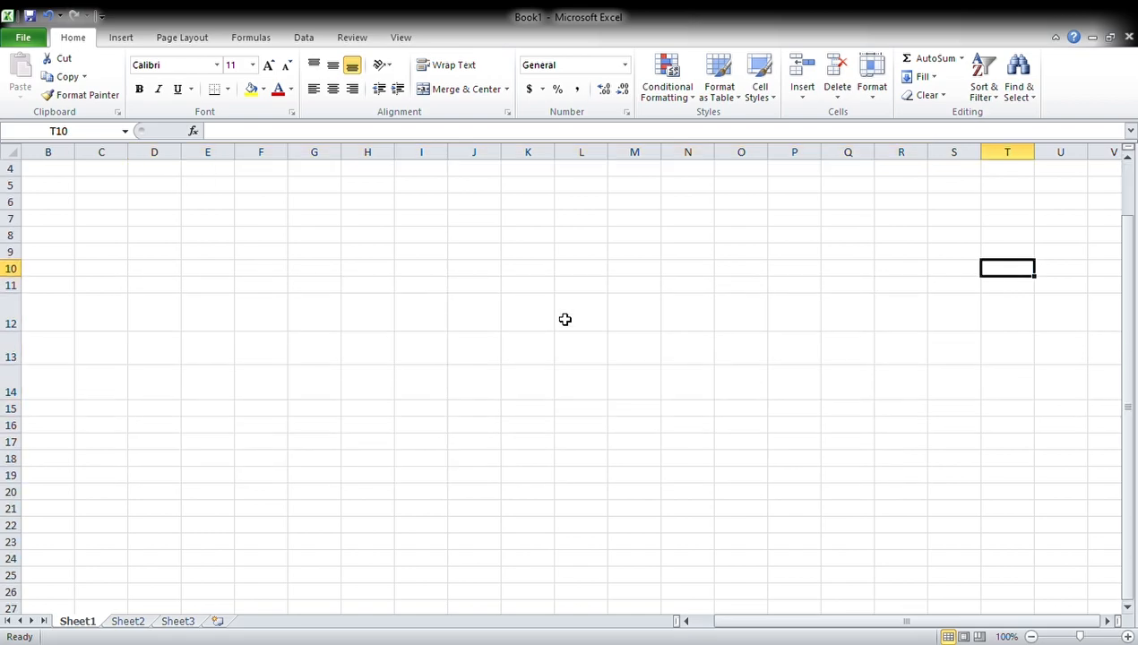
pyautogui.click(25, 36)
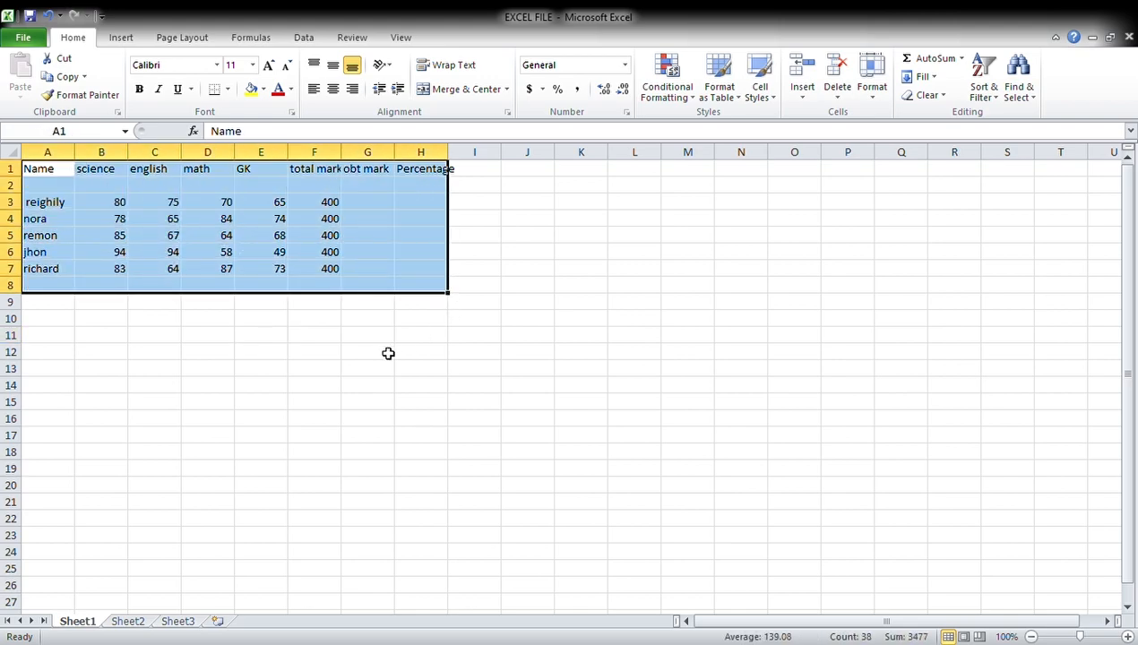
pyautogui.click(366, 367)
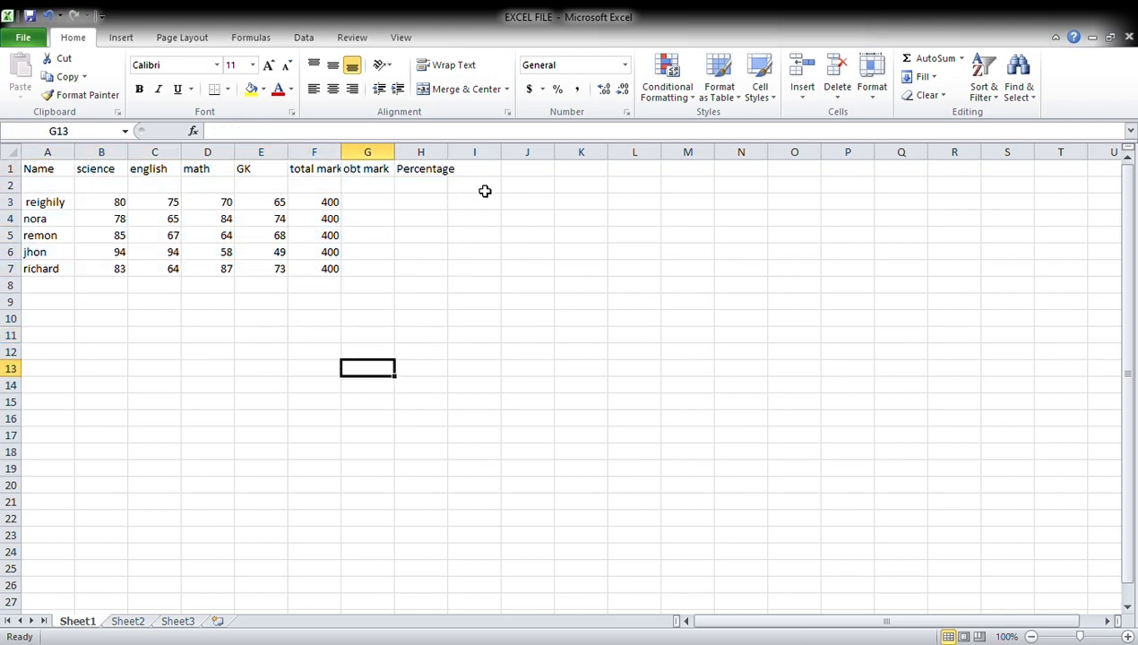
pyautogui.click(581, 168)
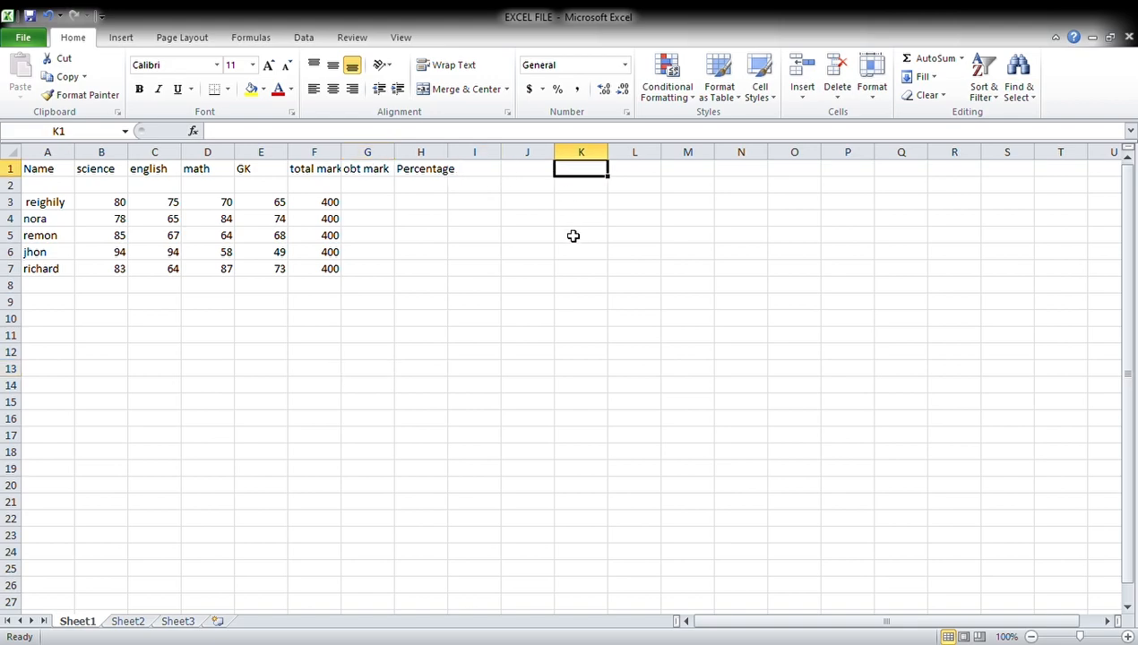
pyautogui.click(581, 201)
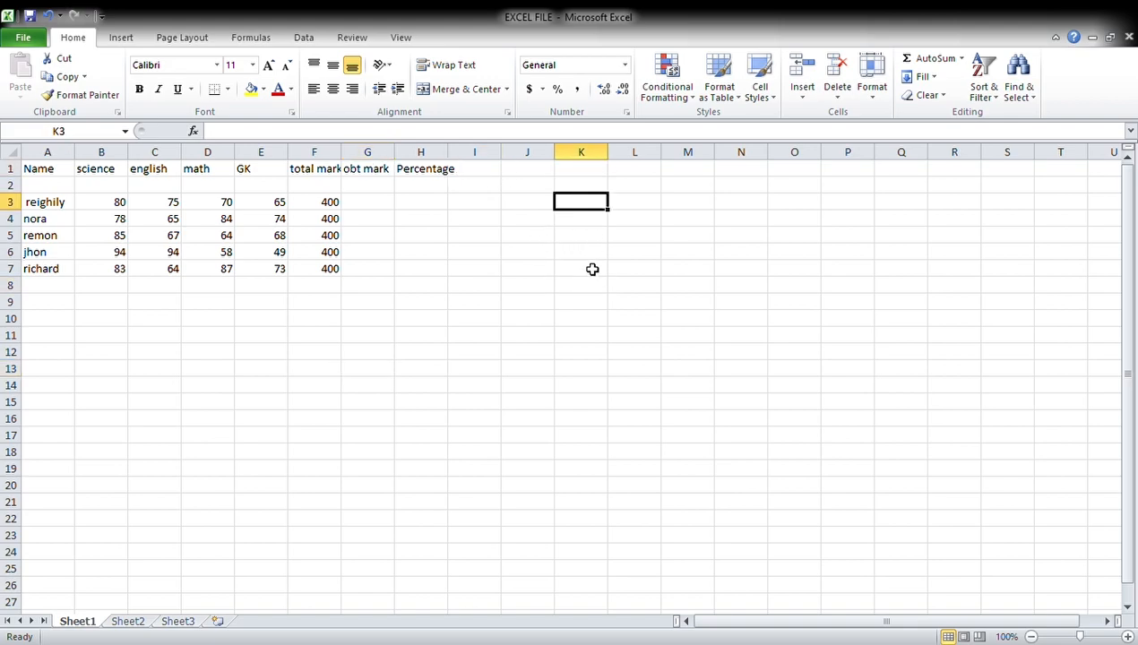
pyautogui.click(592, 234)
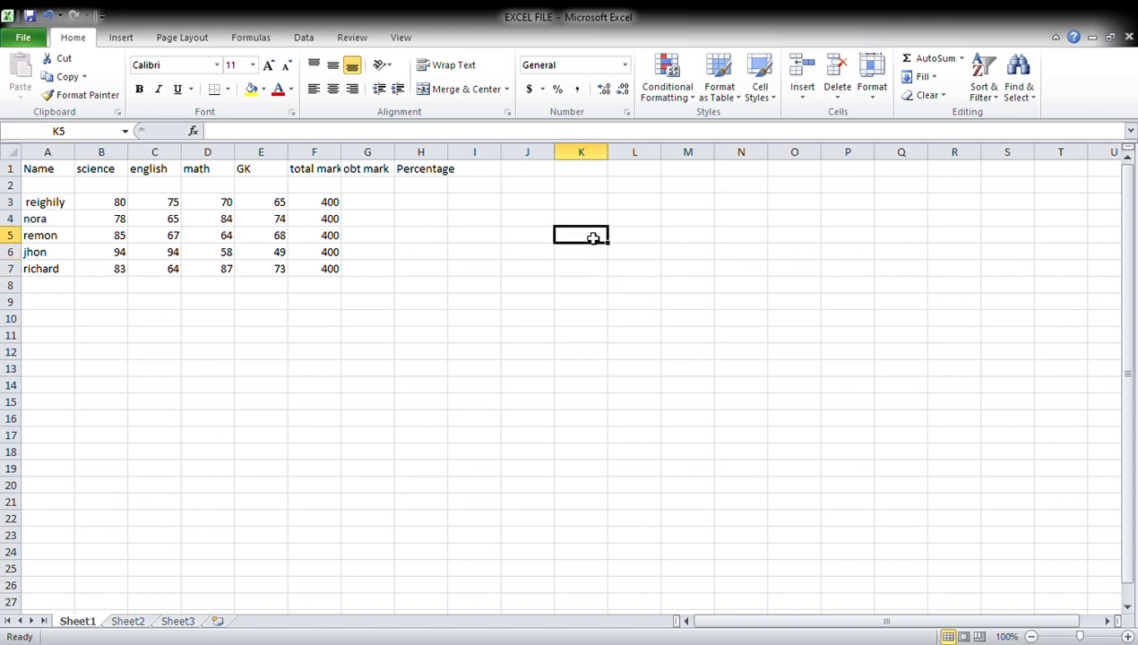
pyautogui.click(367, 184)
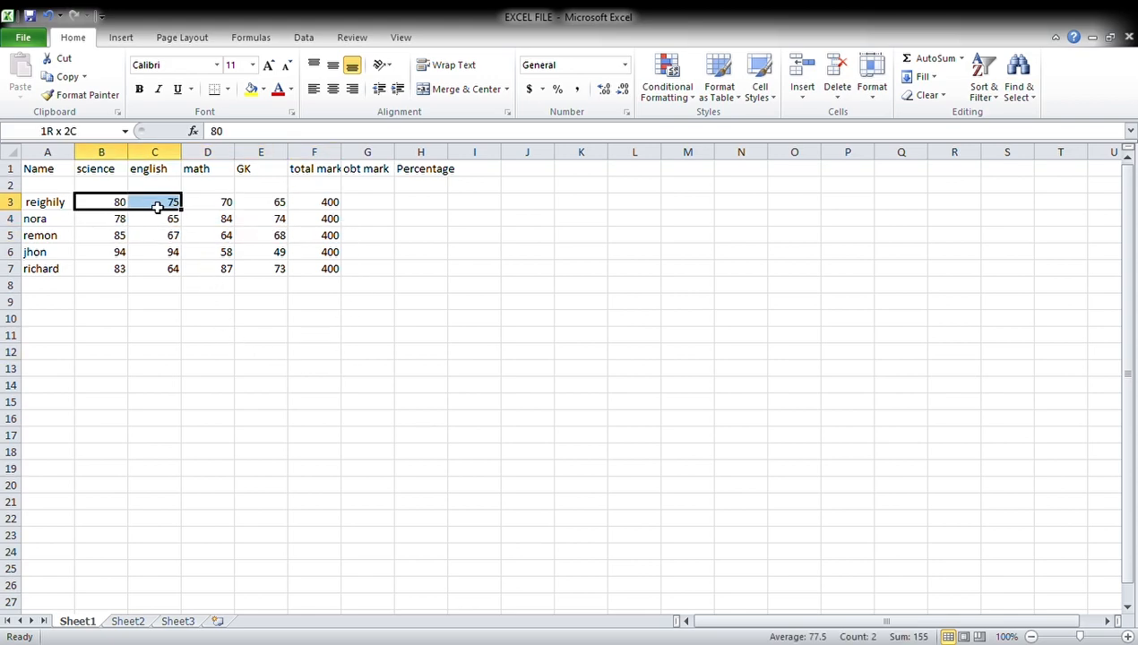
pyautogui.moveTo(154, 201); pyautogui.dragTo(280, 201)
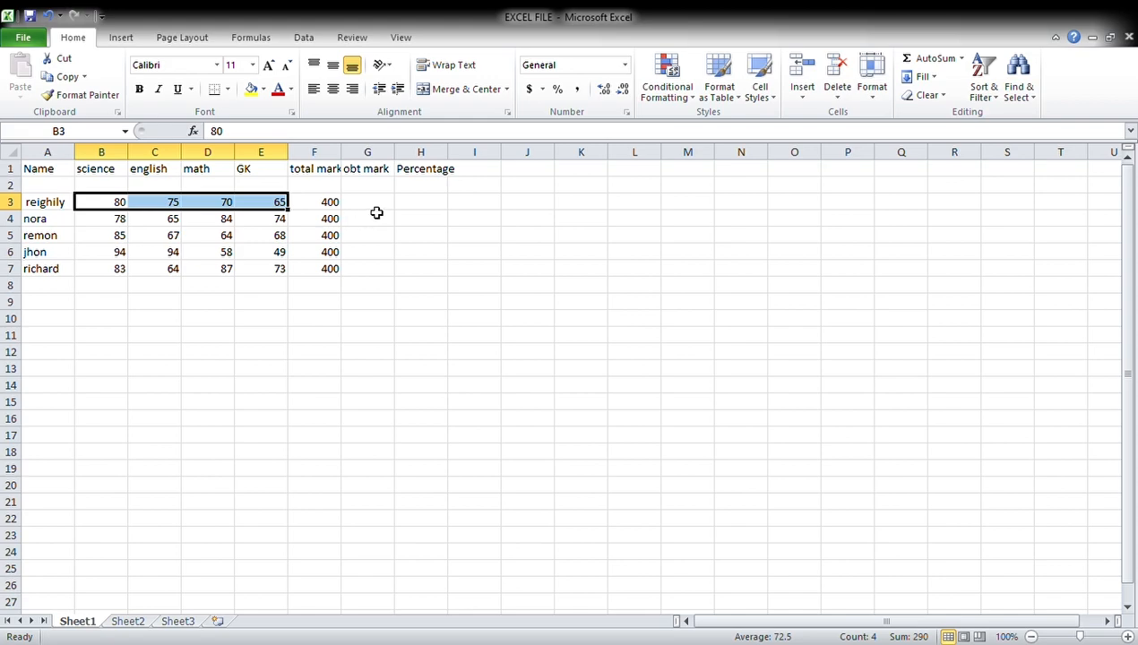
pyautogui.click(365, 201)
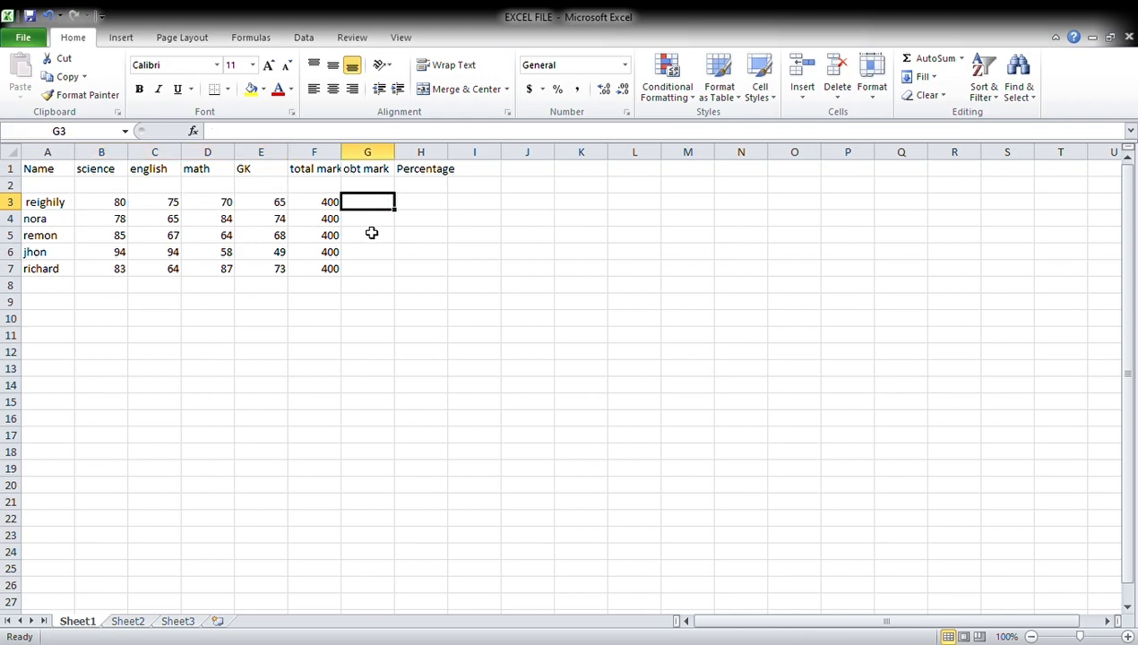
# Enter =SUM(B3:E3) in G3 so Reighilly's obtained mark totals 290
pyautogui.write('=')
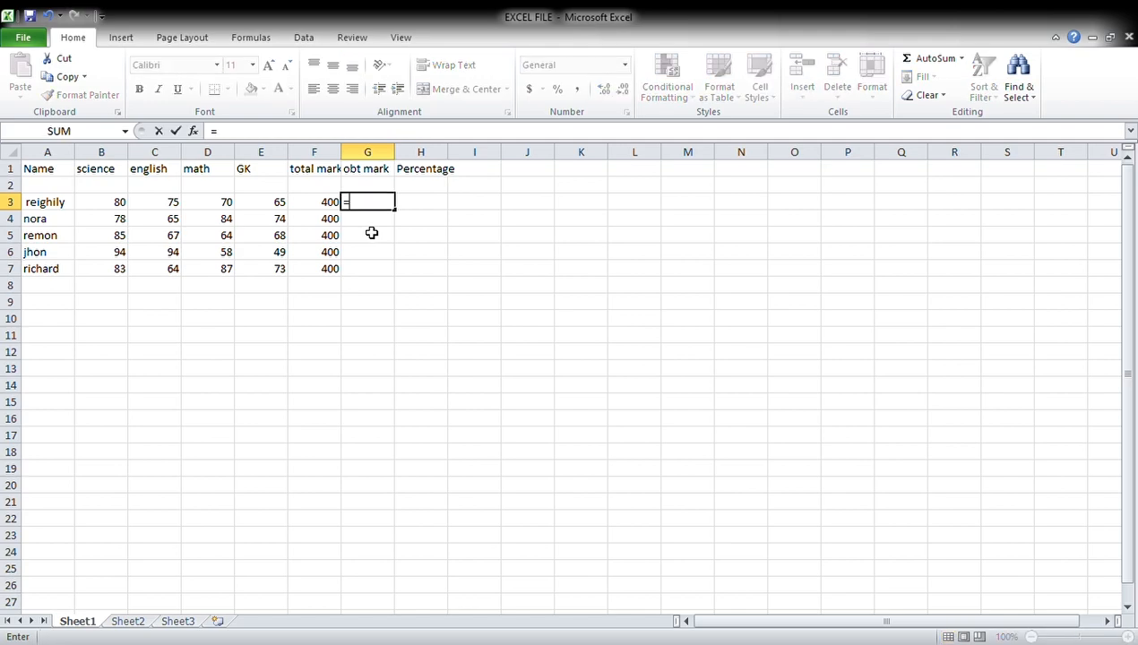
pyautogui.write('SU')
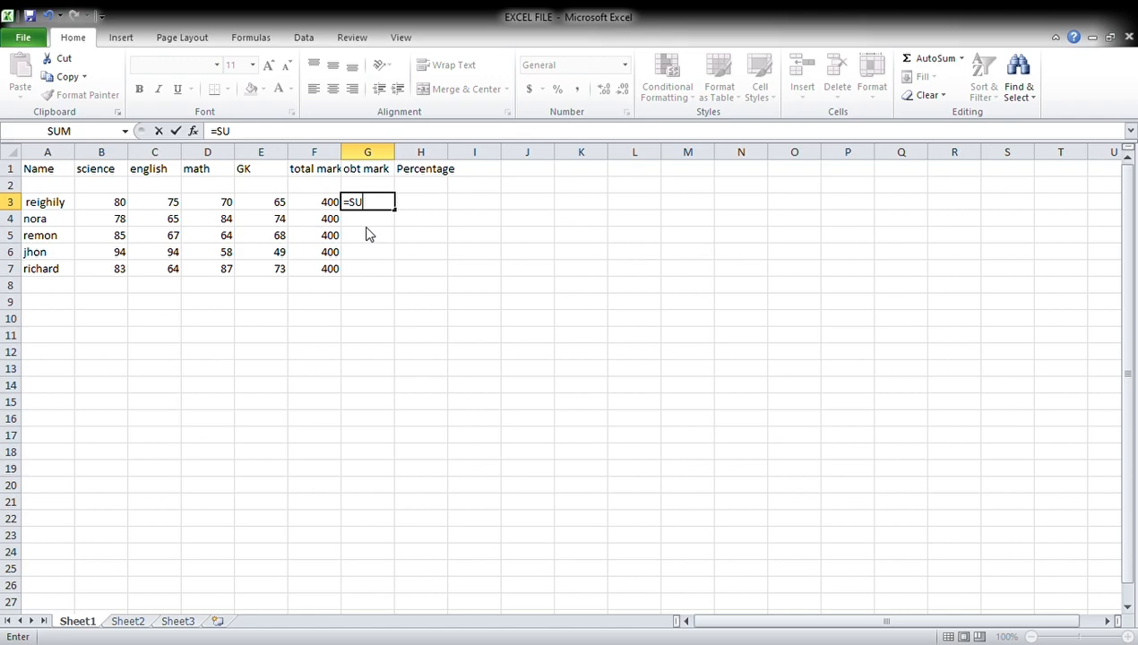
pyautogui.write('M')
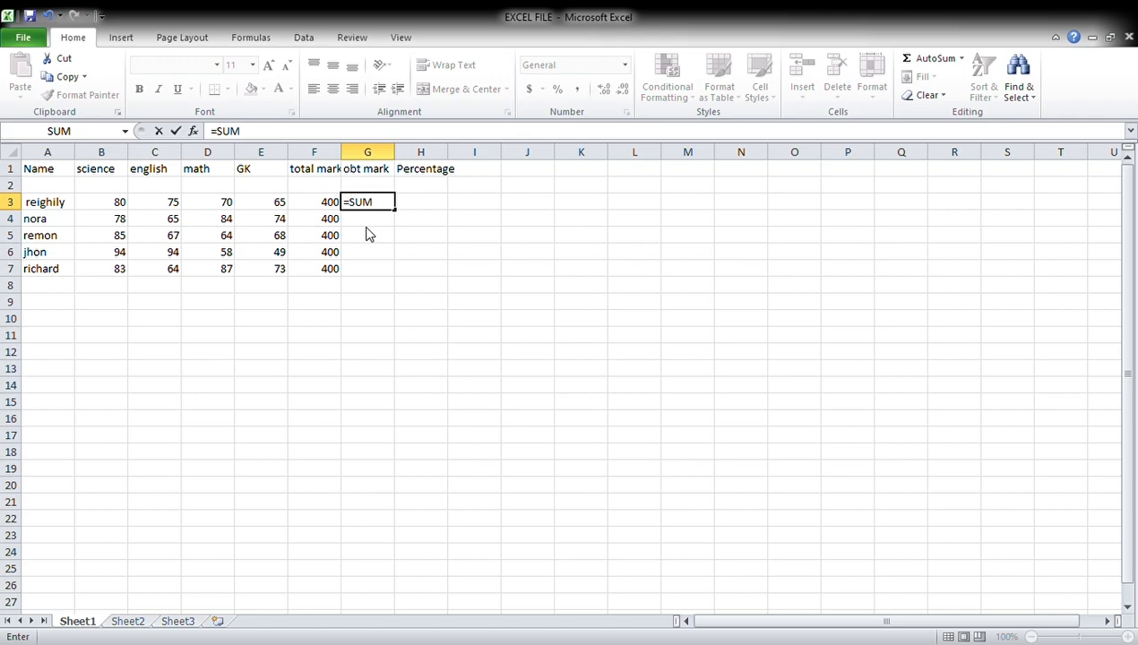
pyautogui.moveTo(371, 233)
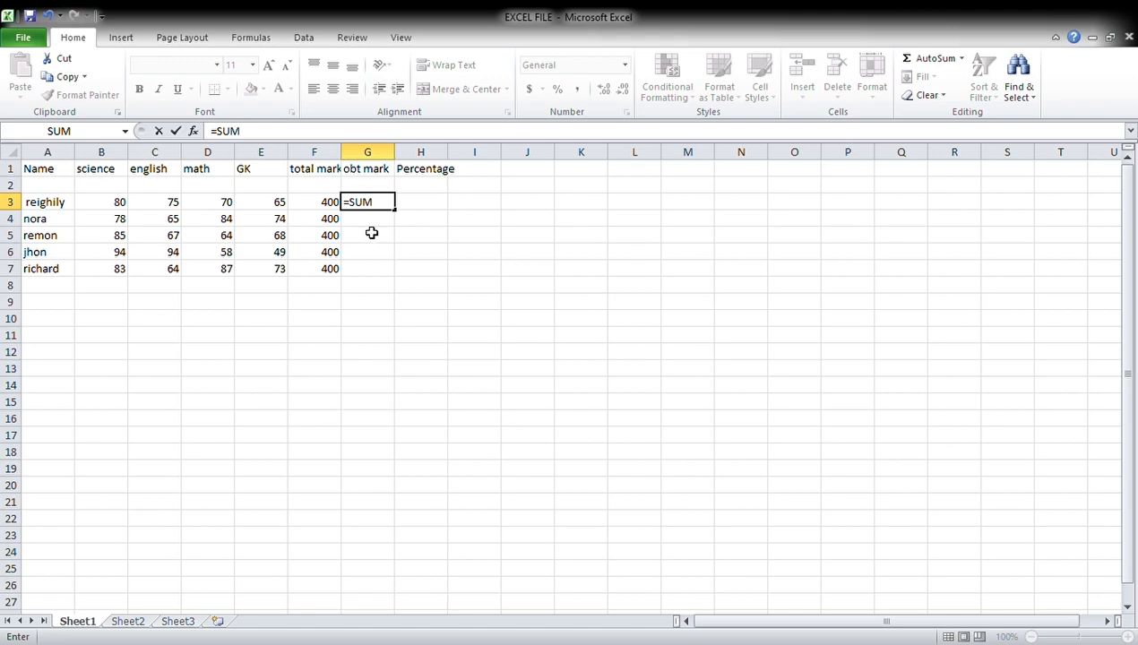
pyautogui.write('(')
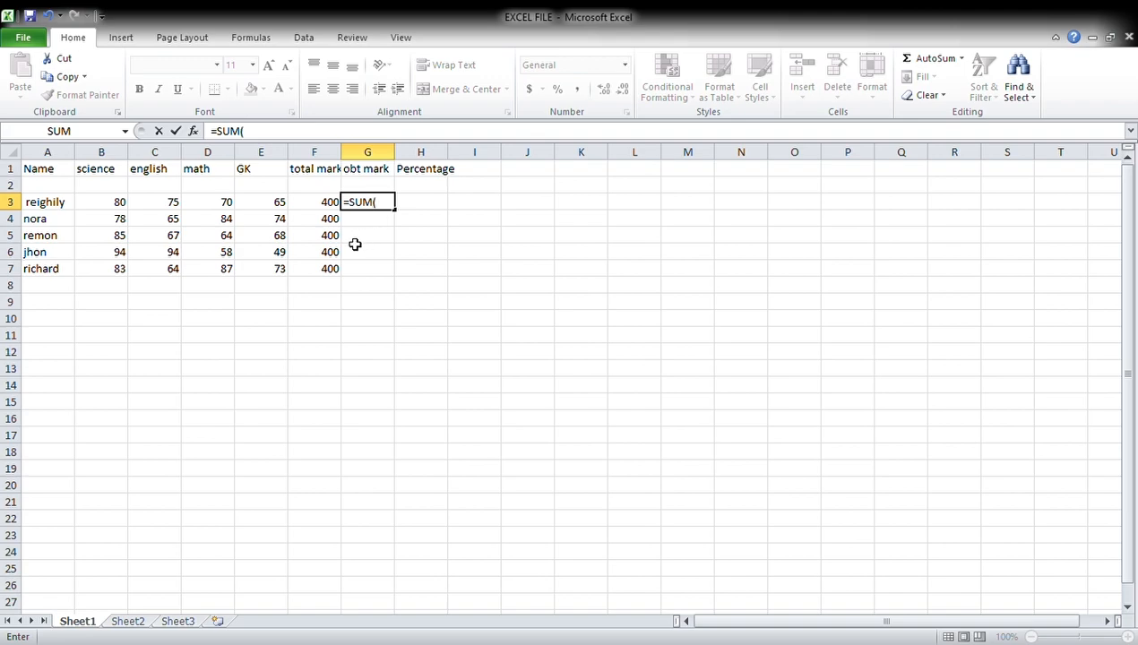
pyautogui.click(100, 201)
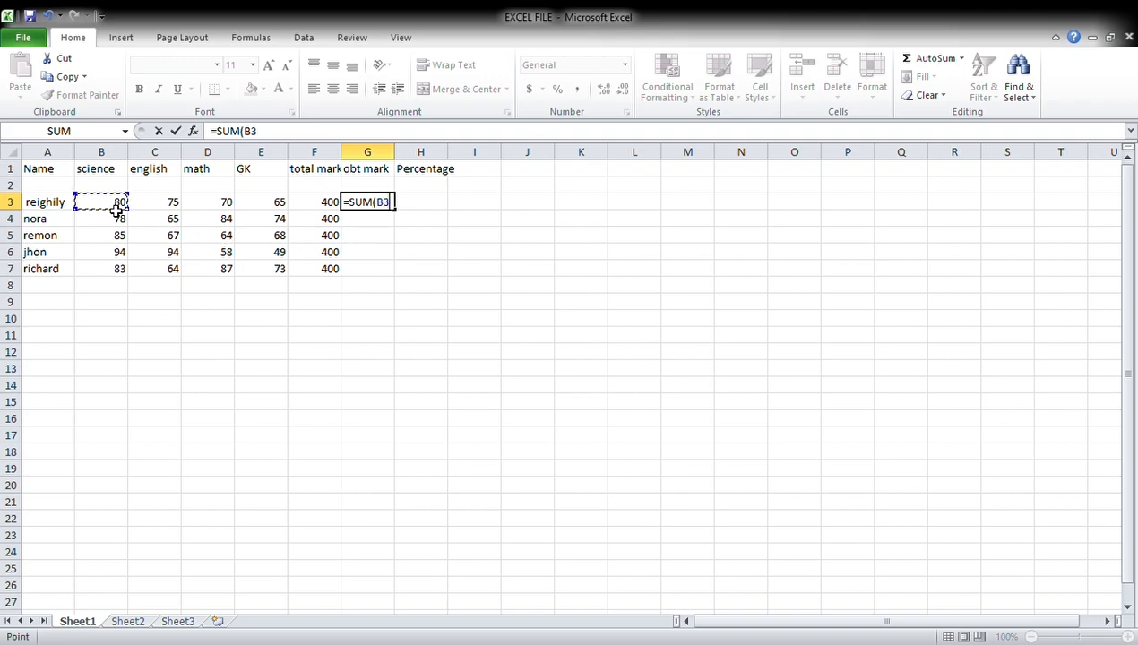
pyautogui.moveTo(145, 231)
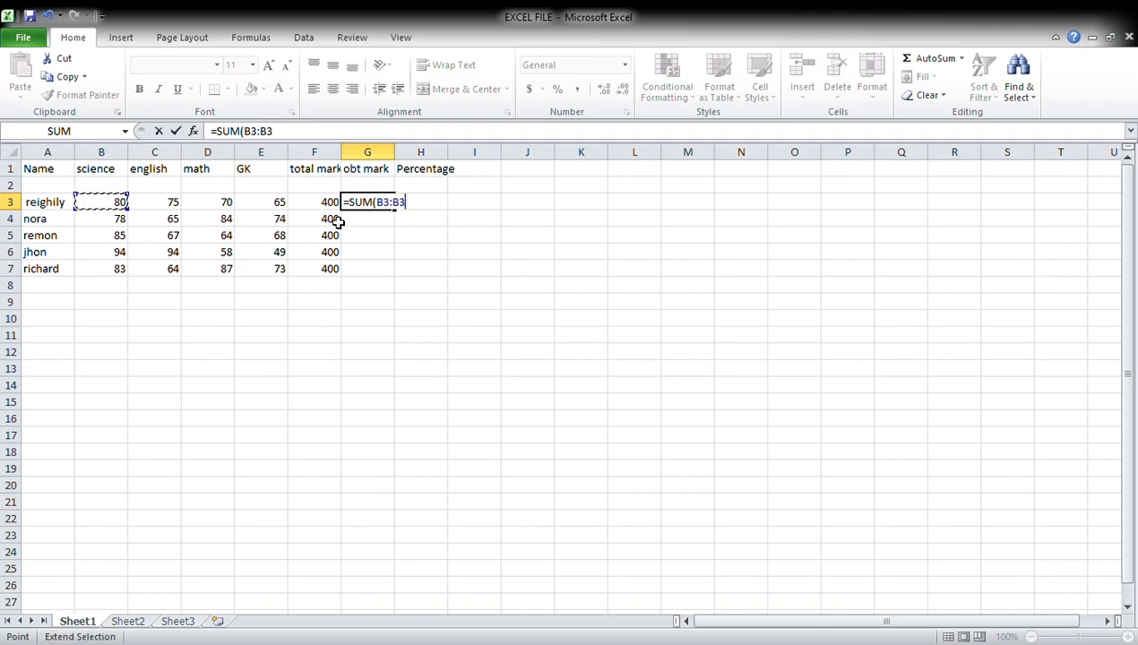
pyautogui.moveTo(102, 201); pyautogui.dragTo(261, 201)
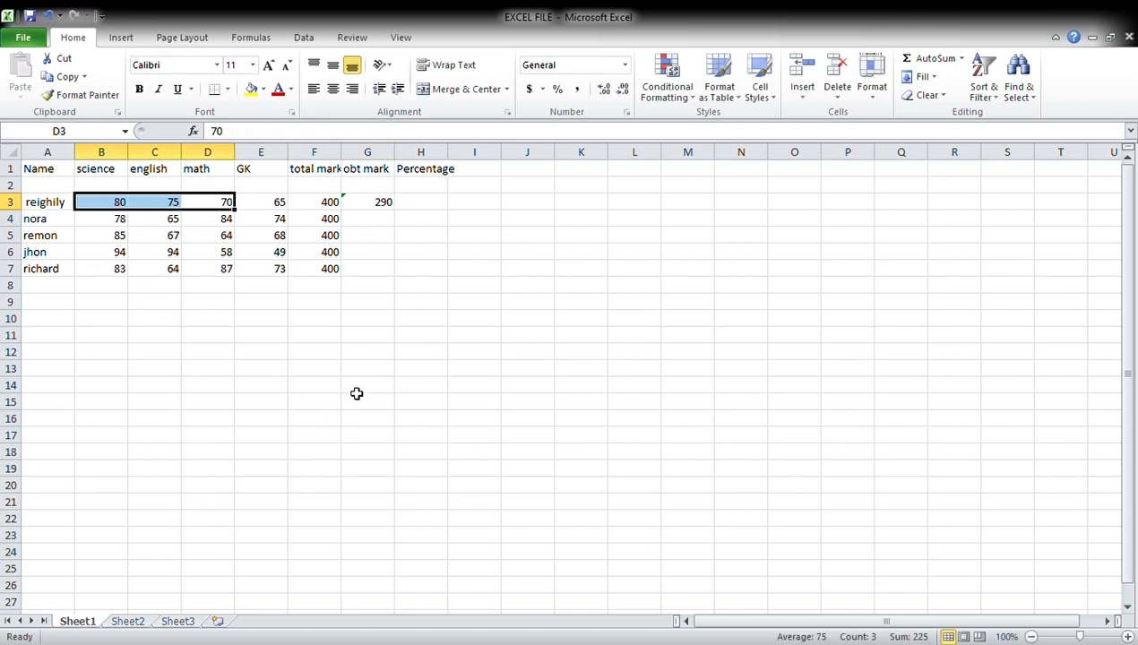
pyautogui.click(366, 201)
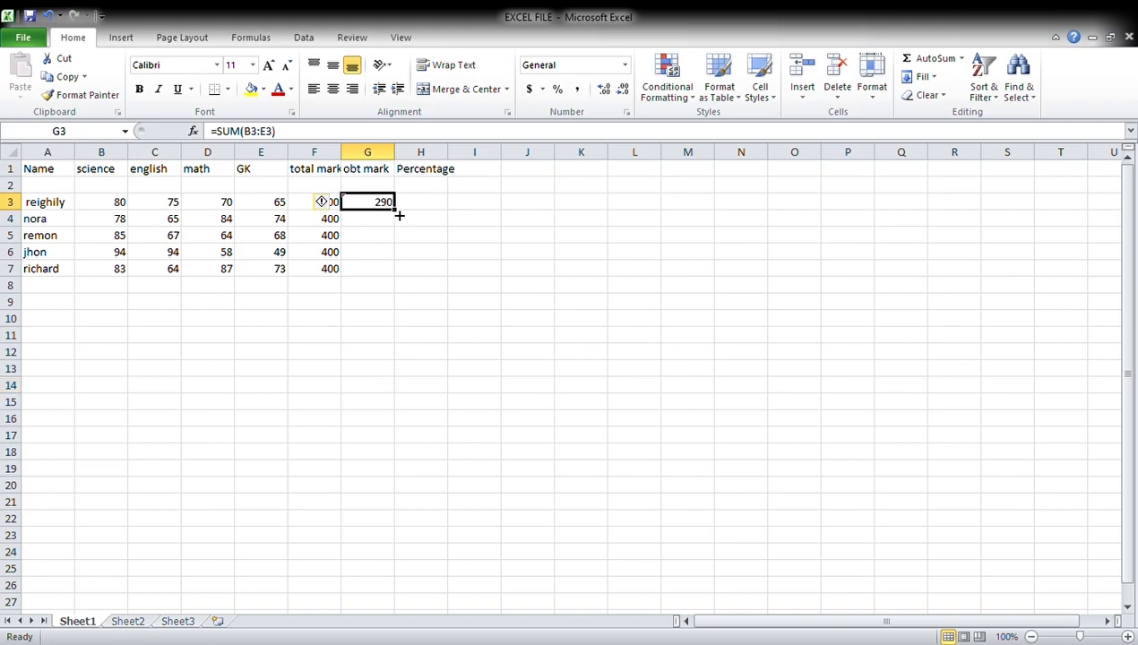
# Fill the SUM formula down G3:G7 giving 290, 301, 284, 295, 307, then select H3
pyautogui.moveTo(400, 215); pyautogui.dragTo(368, 269)
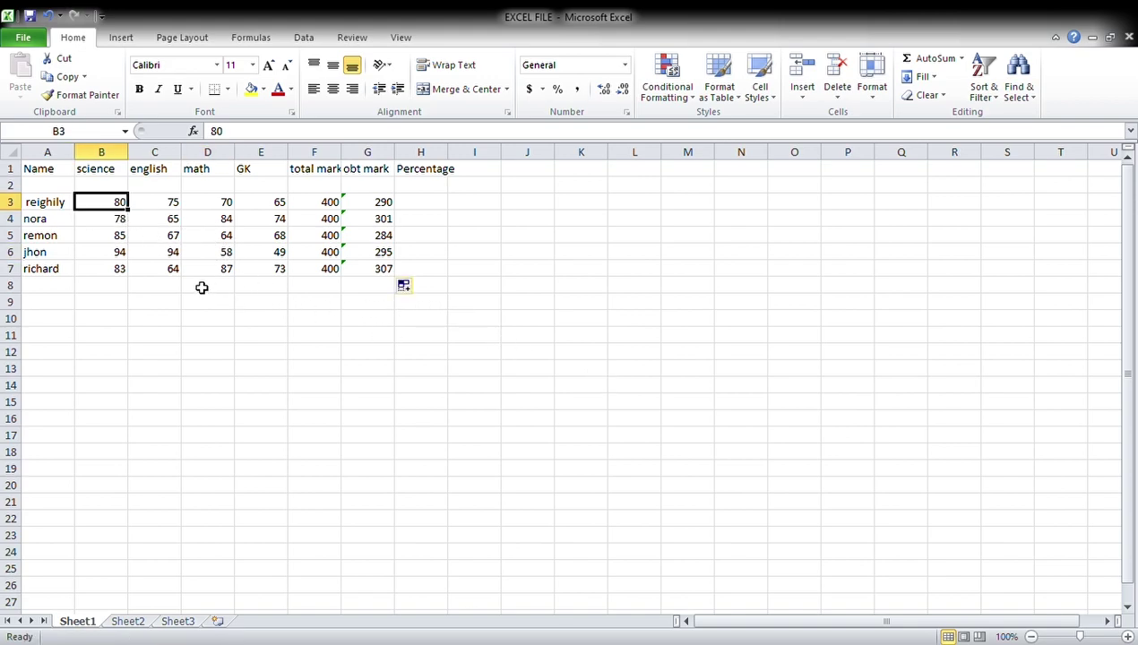
pyautogui.click(420, 351)
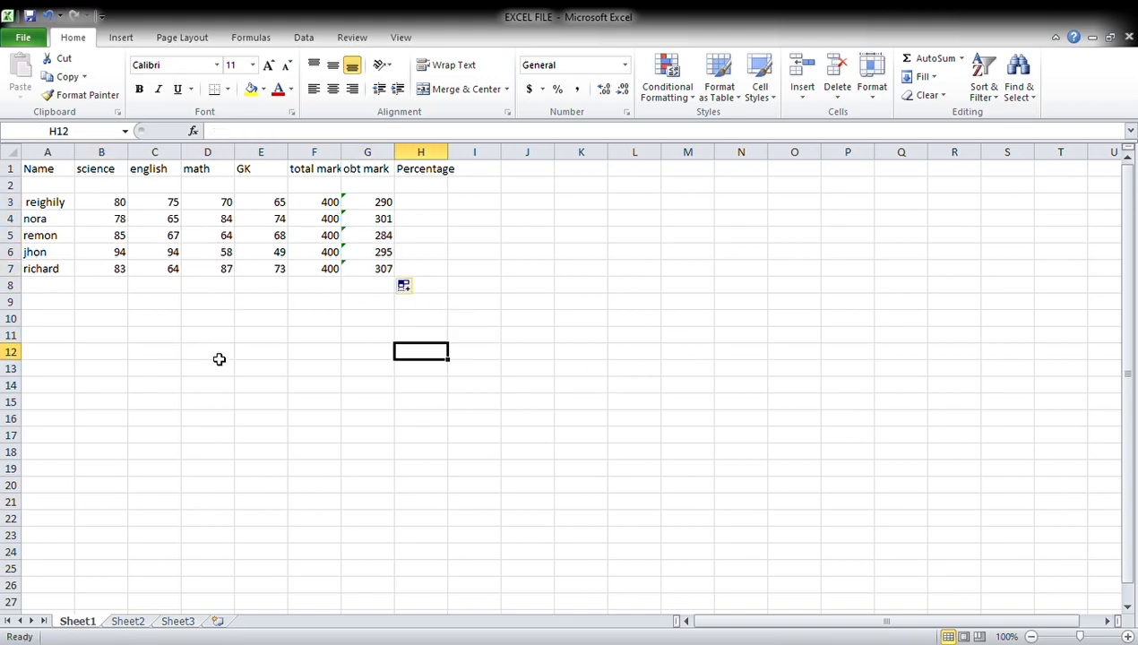
pyautogui.moveTo(421, 215)
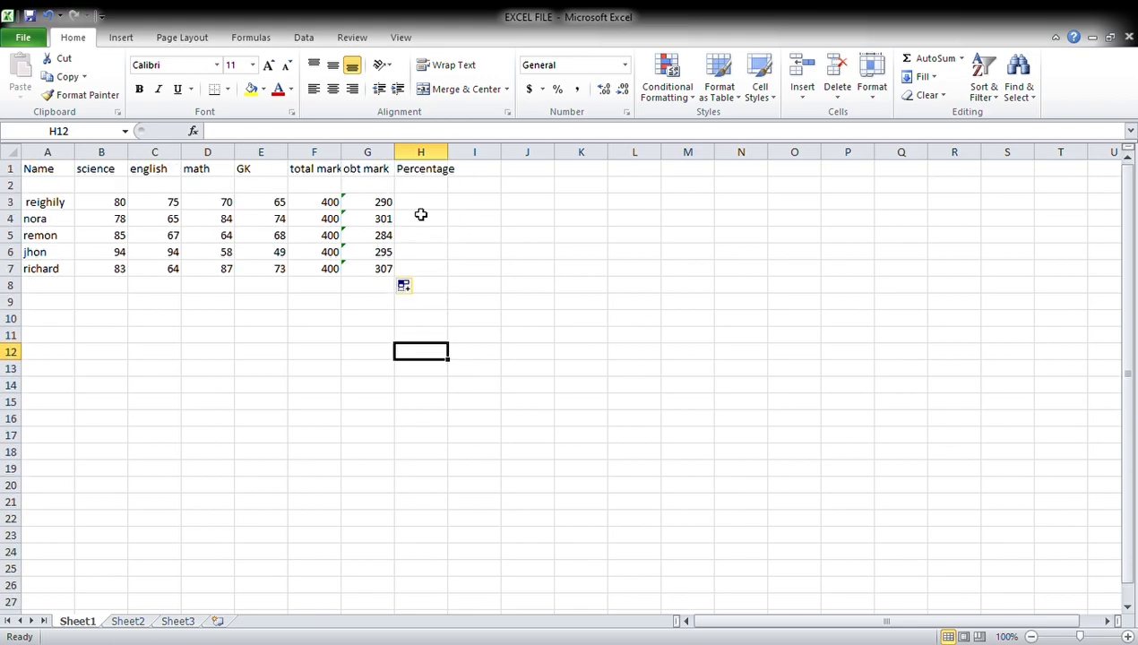
pyautogui.click(420, 200)
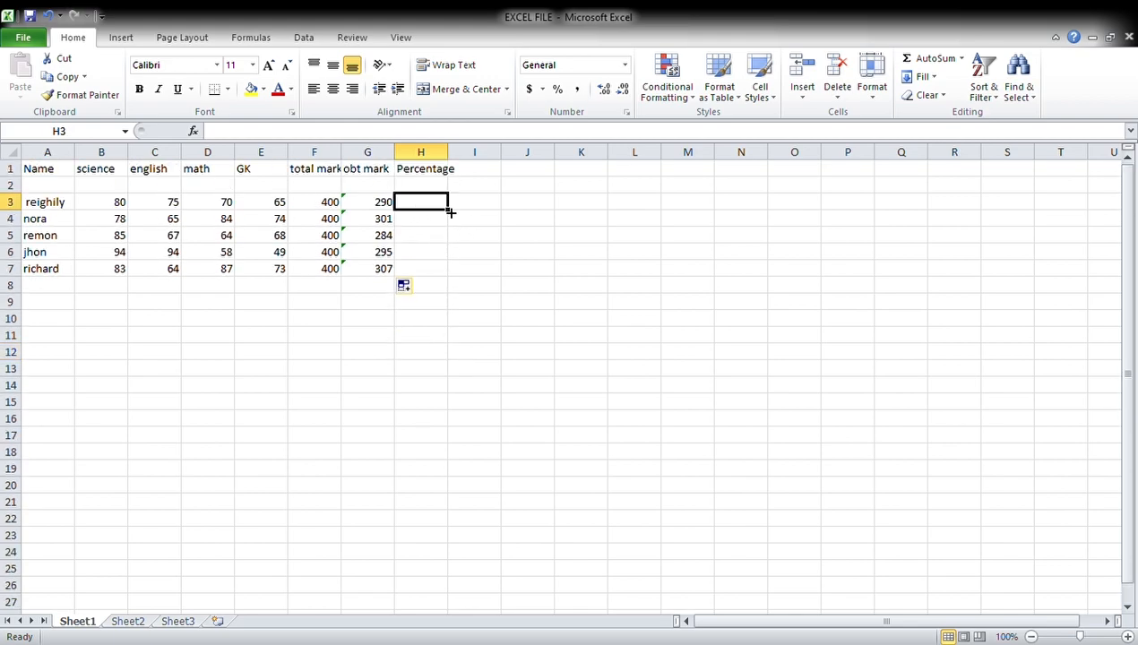
# Enter =G3/F3*100 in H3 so Reighilly's percentage shows 72.5
pyautogui.write('=')
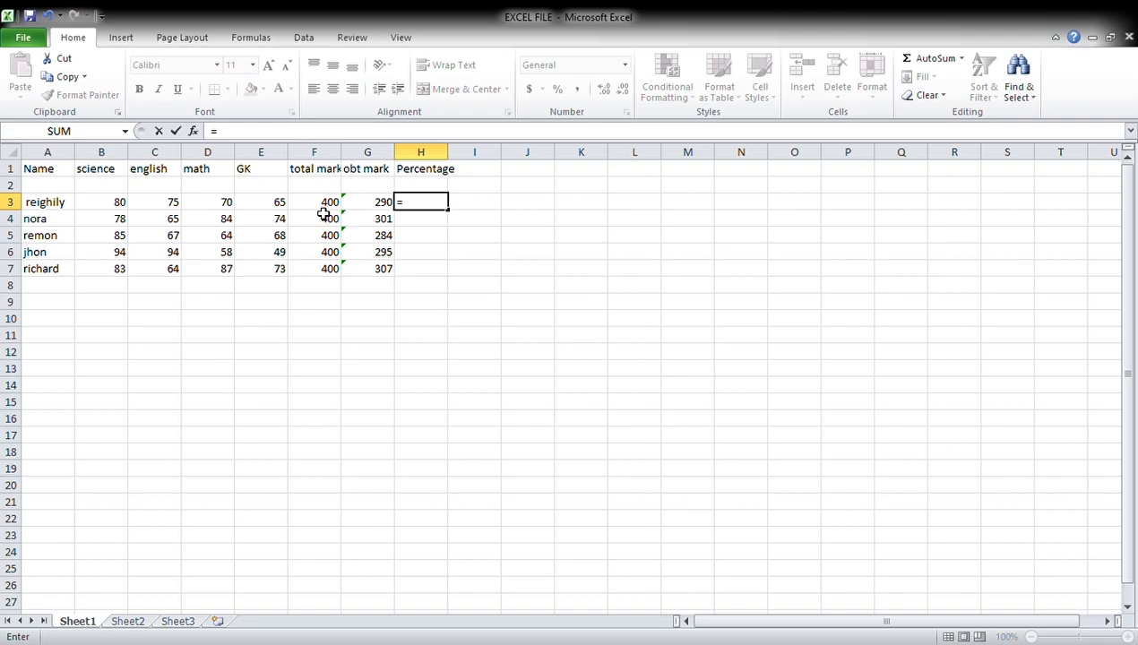
pyautogui.click(368, 200)
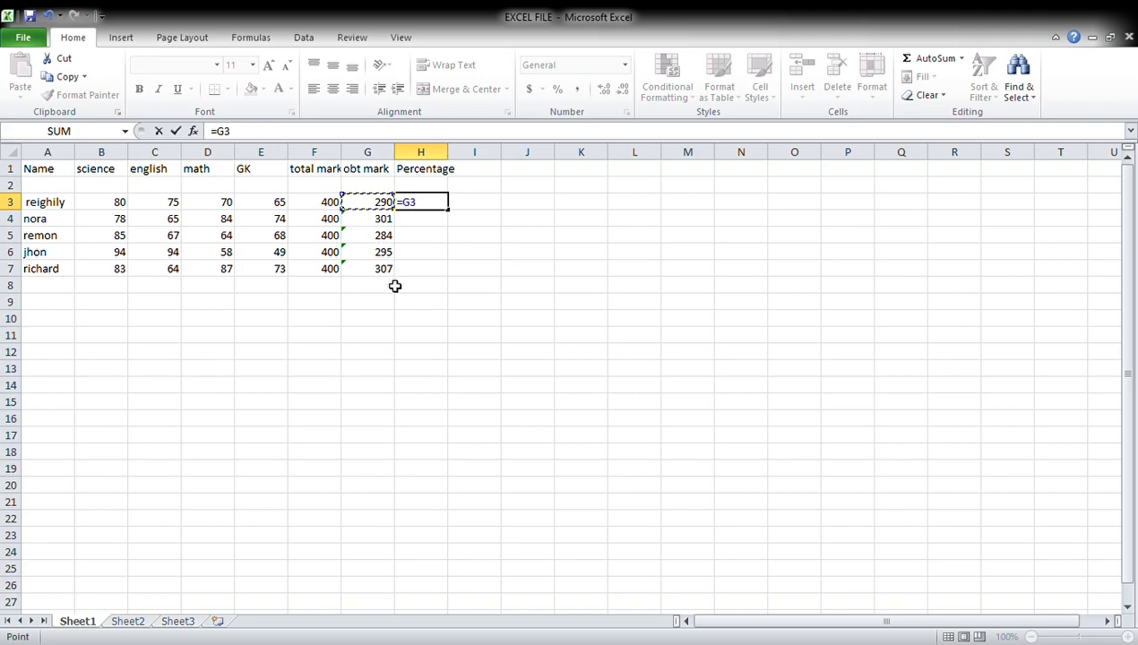
pyautogui.write('/')
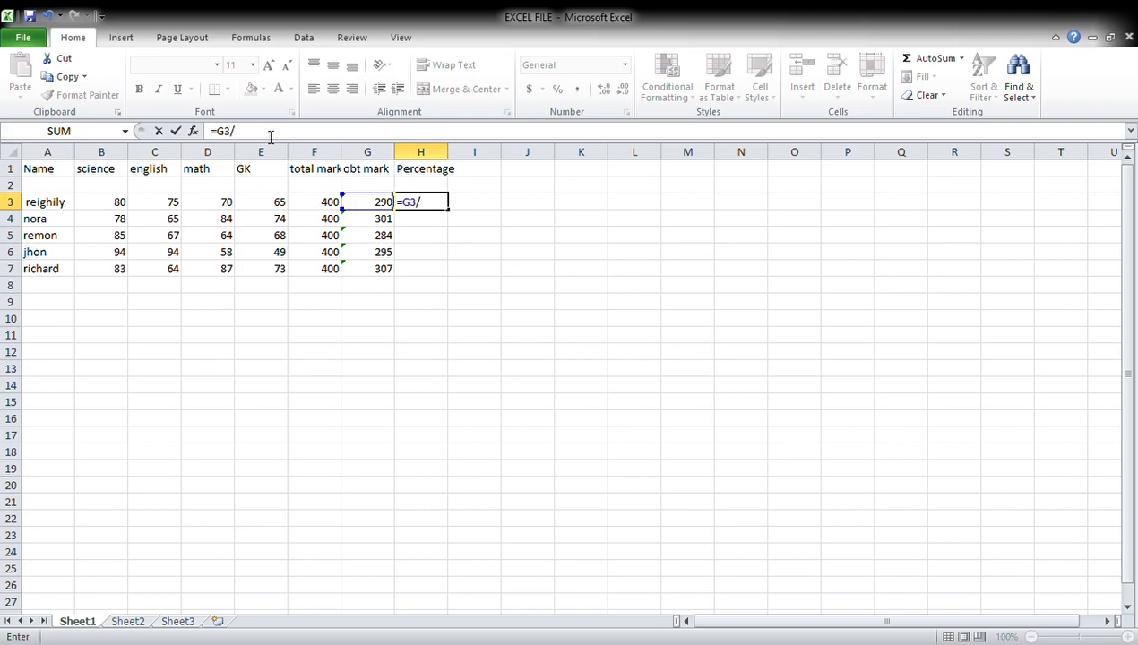
pyautogui.click(314, 201)
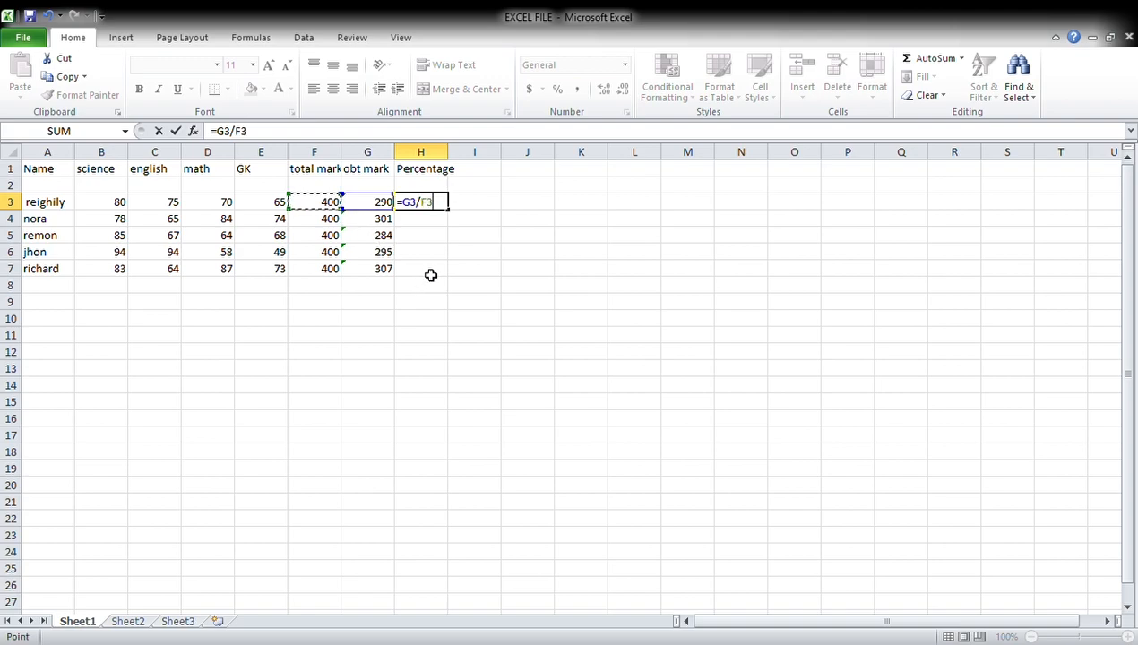
pyautogui.moveTo(432, 283)
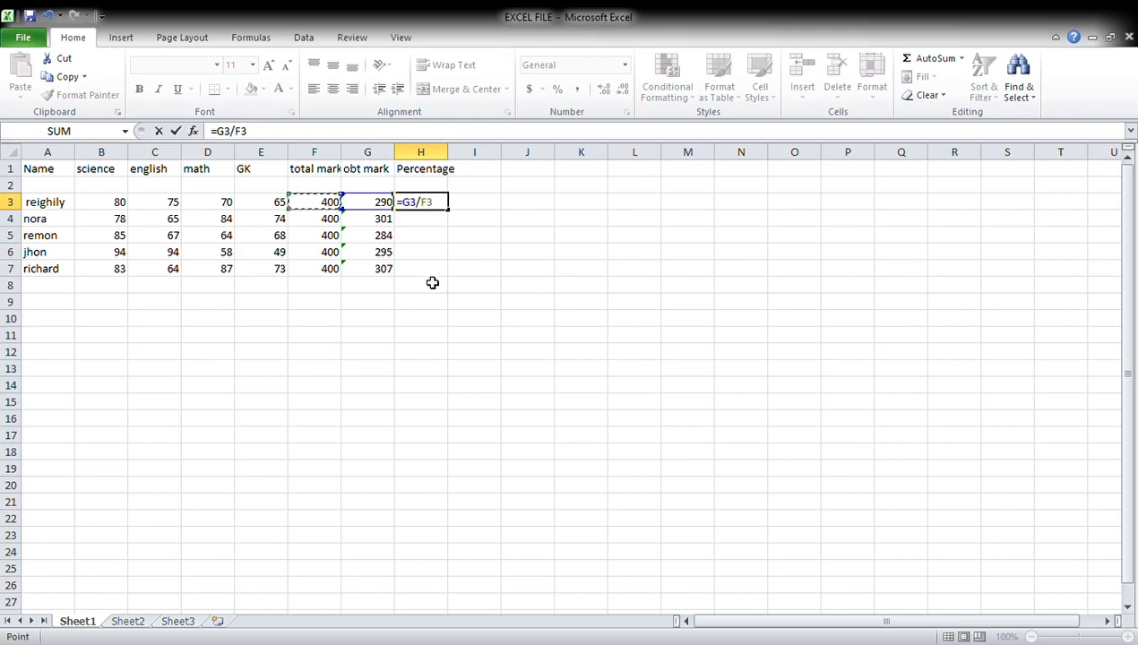
pyautogui.write('*100')
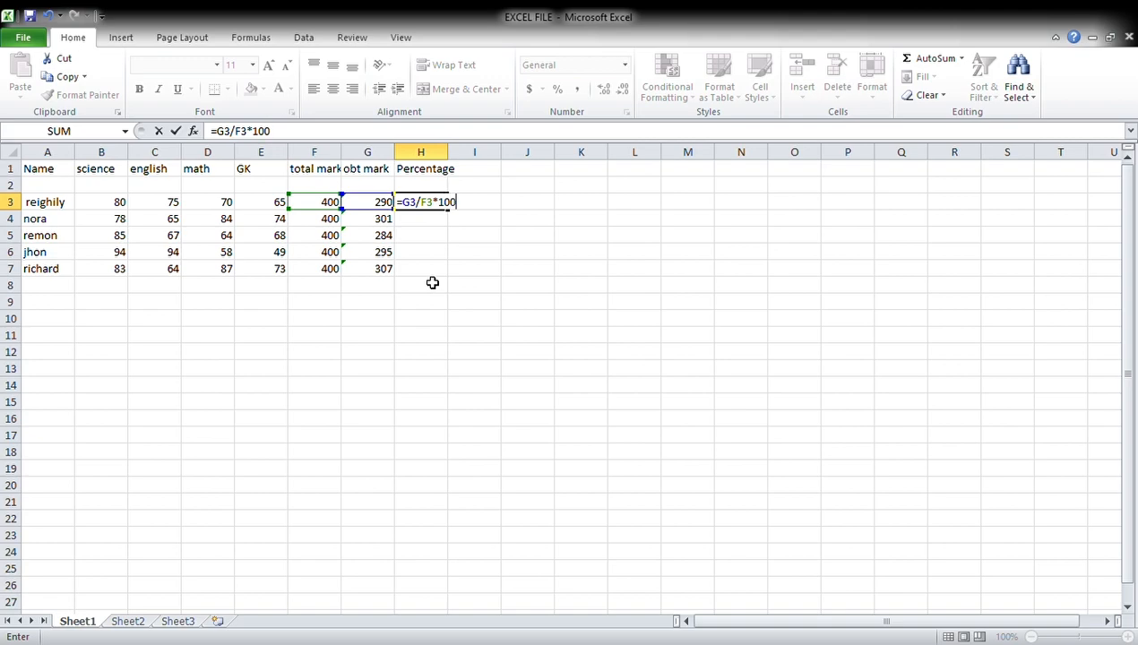
pyautogui.press('Enter')
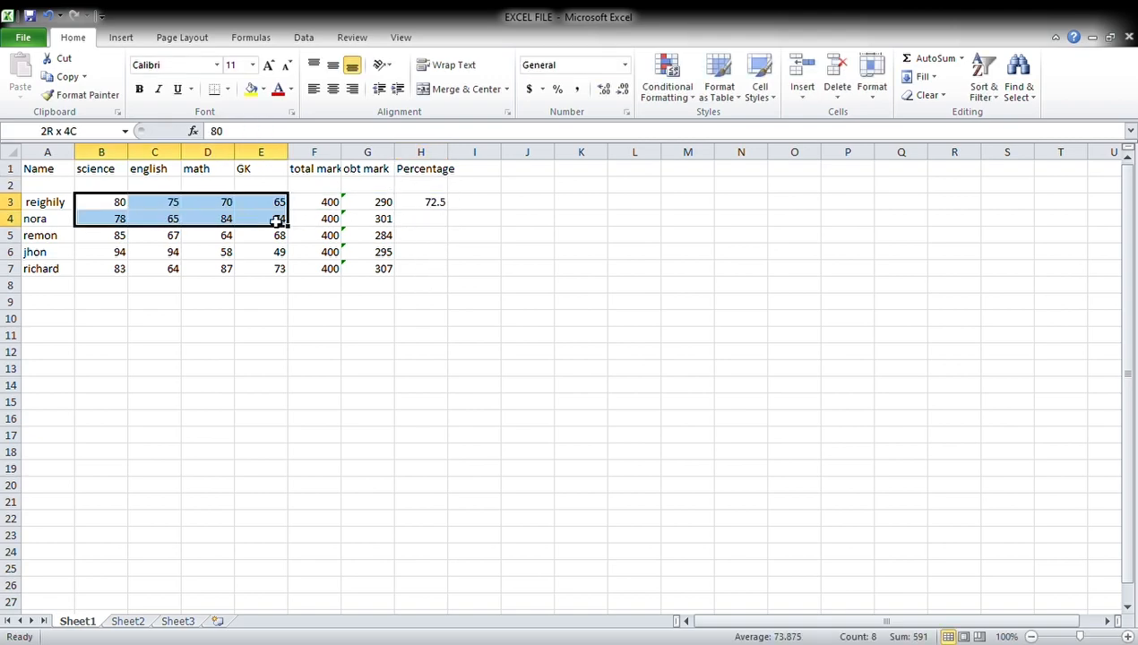
pyautogui.click(419, 201)
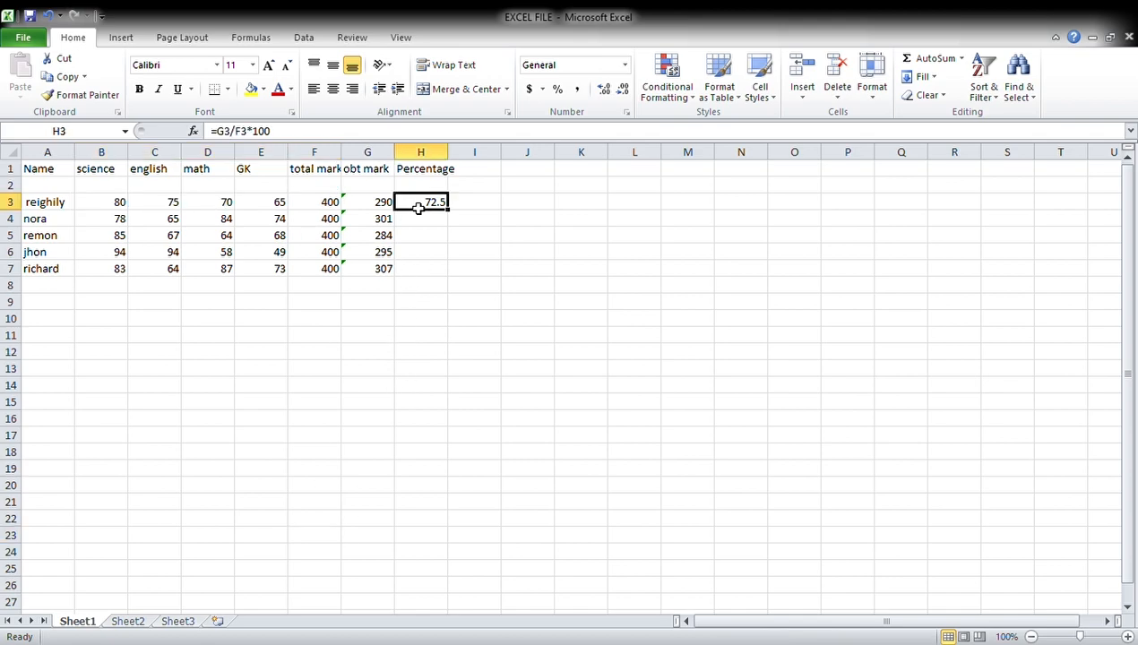
# Fill the percentage formula down H3:H7 giving 72.5, 75.25, 71, 73.75, 76.75
pyautogui.moveTo(420, 201); pyautogui.dragTo(420, 269)
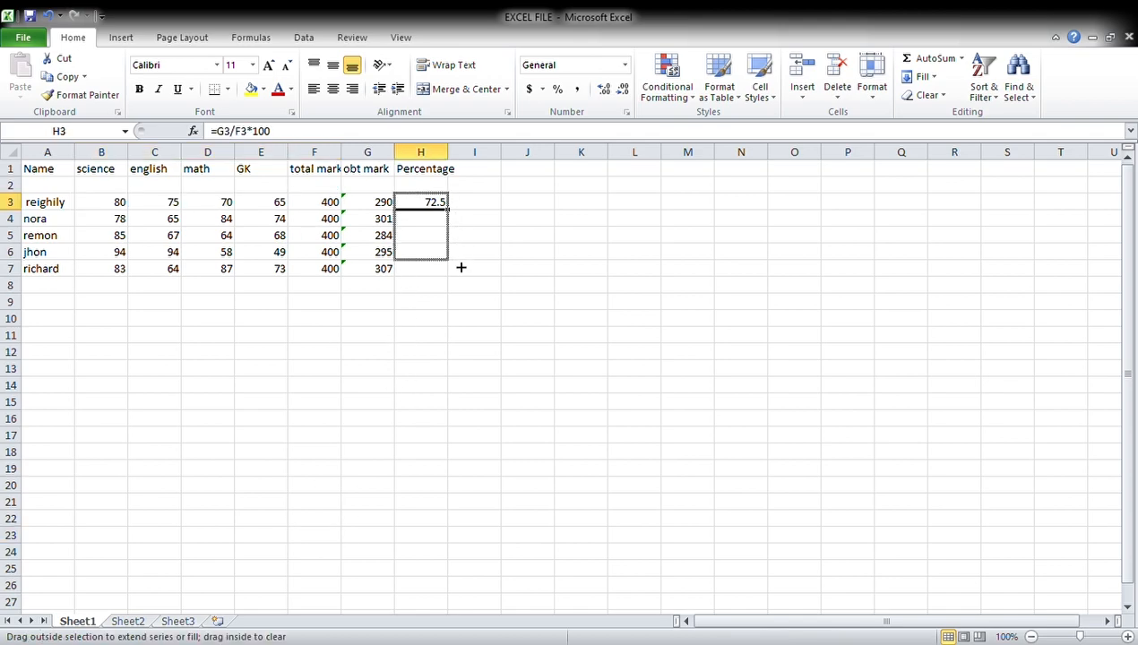
pyautogui.moveTo(419, 201); pyautogui.dragTo(420, 268)
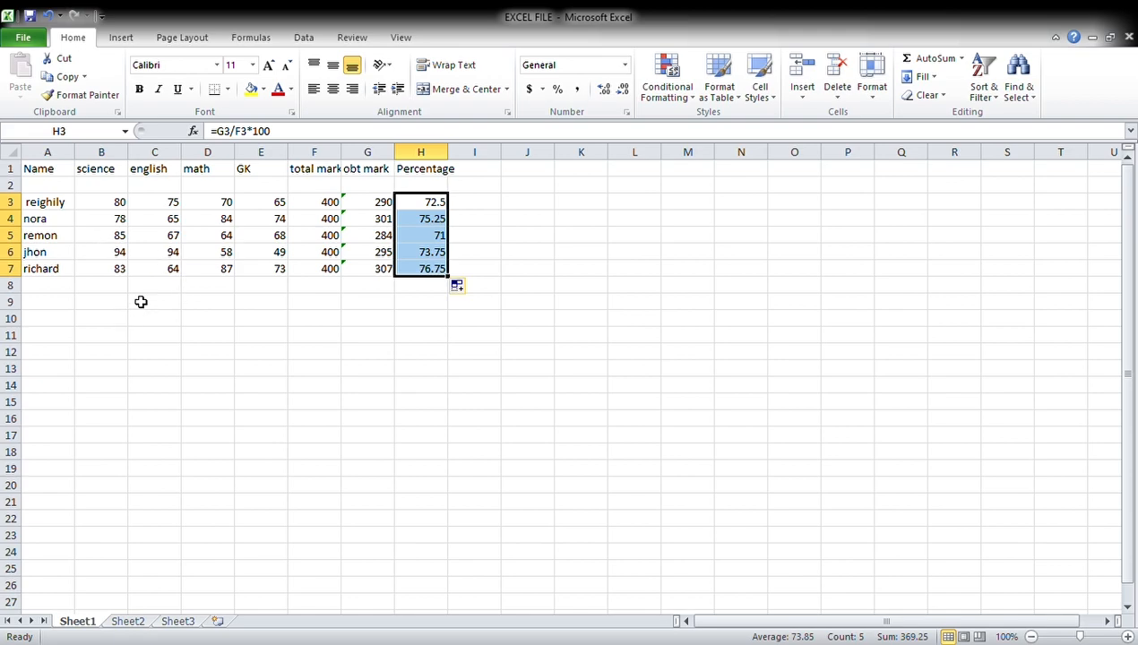
pyautogui.click(419, 269)
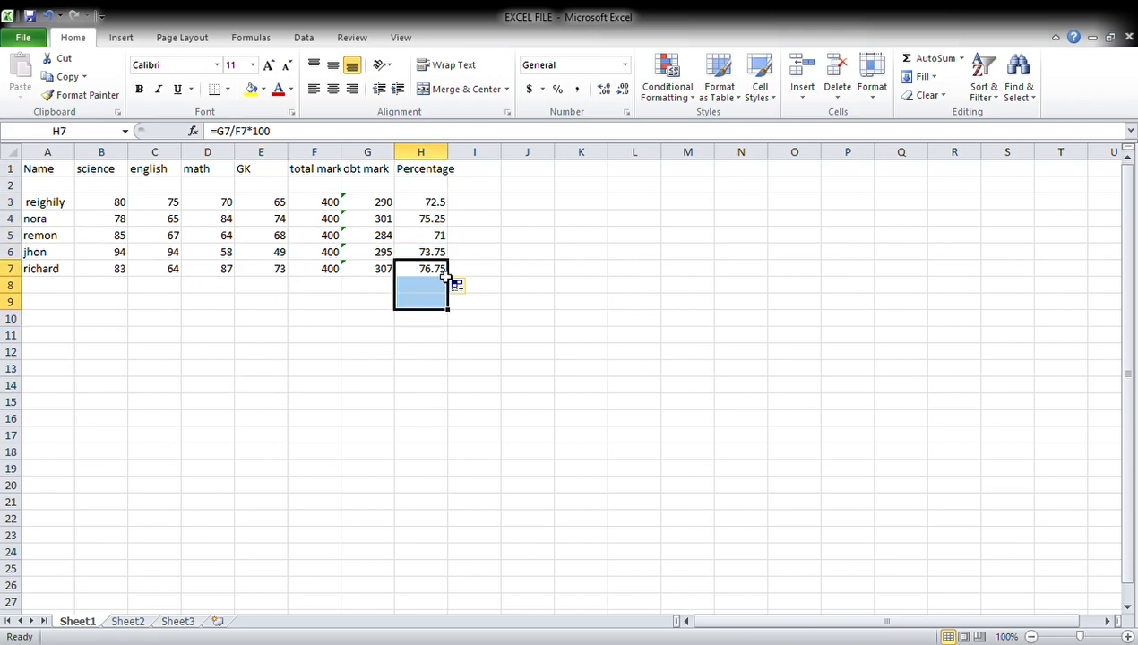
# Start a 'thanks for' closing note in an empty cell below the table
pyautogui.click(473, 384)
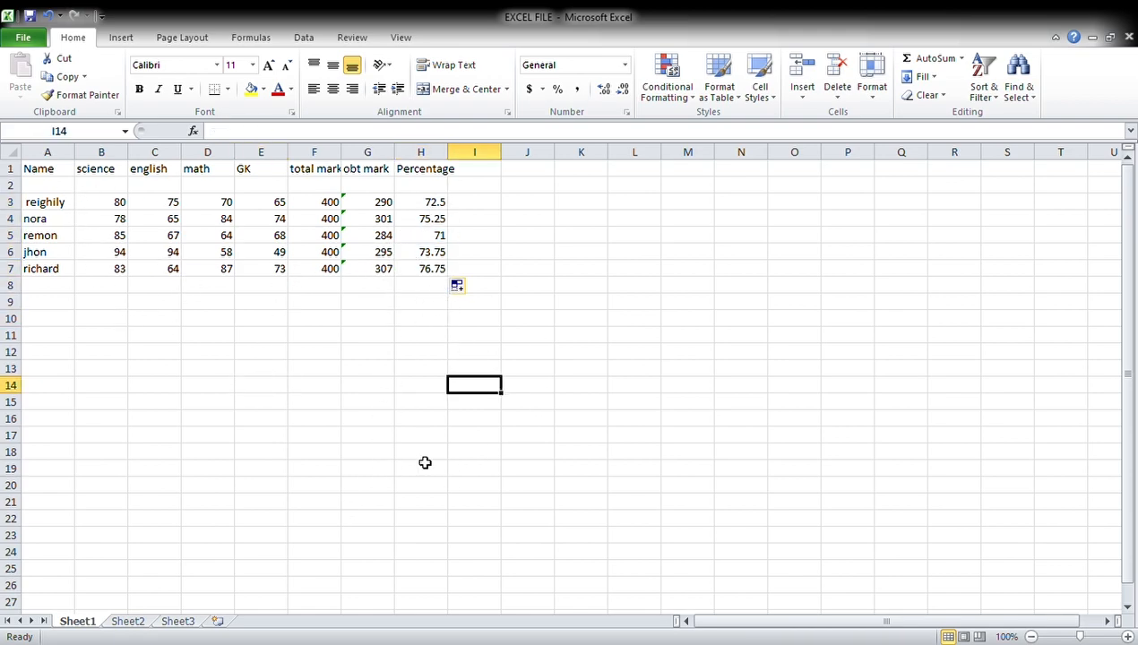
pyautogui.write('thanks for')
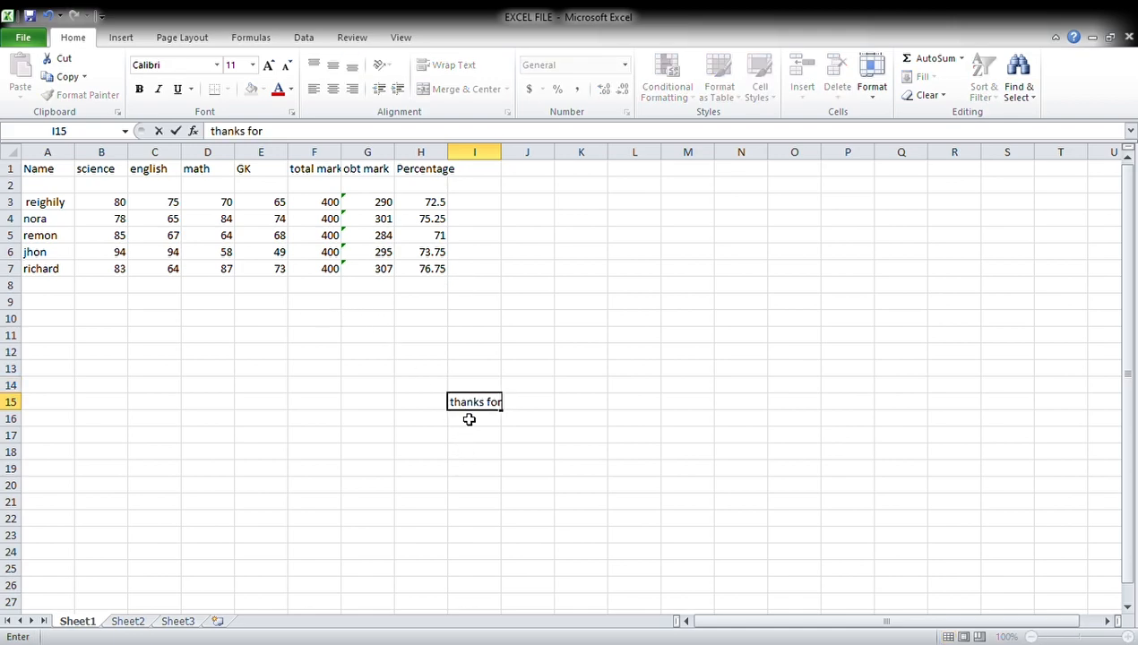